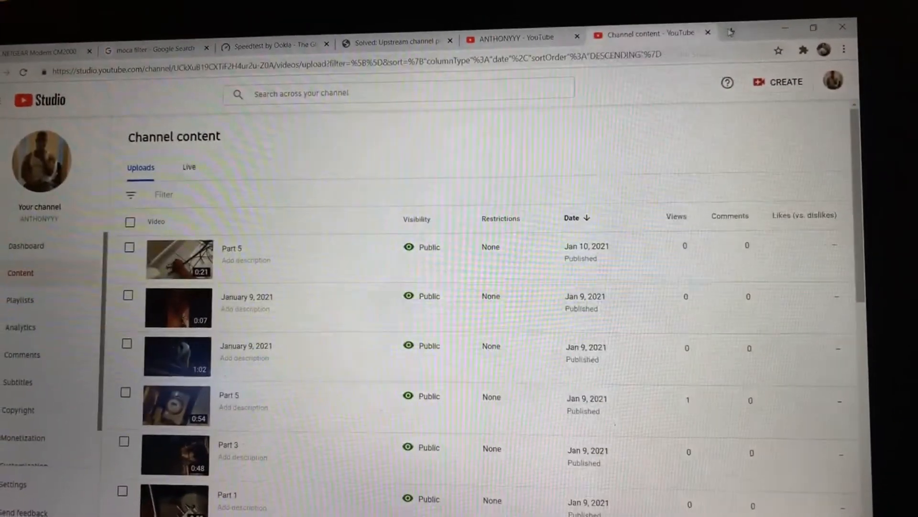
- Switch from YouTube Studio to the NETGEAR Modem CM2000 login tab
left_click(729, 31)
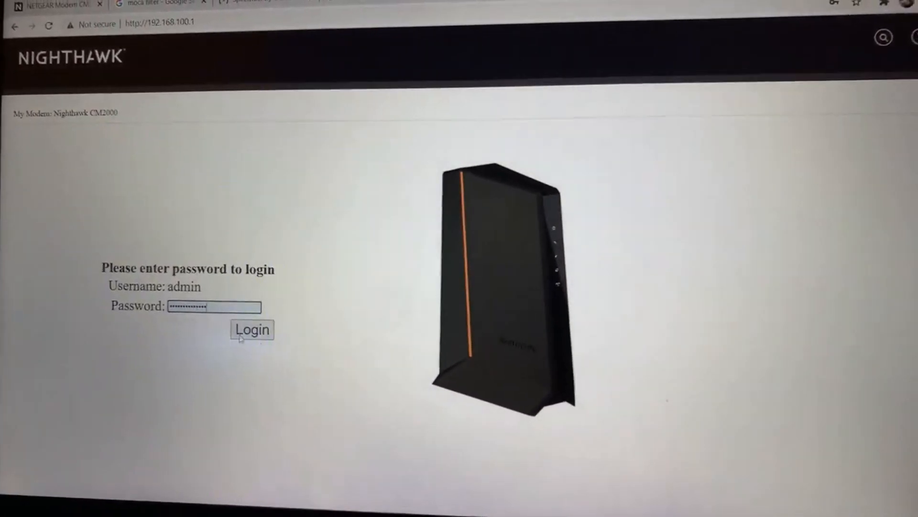
- Log in as admin and go to the ADVANCED section showing the firmware version
left_click(251, 330)
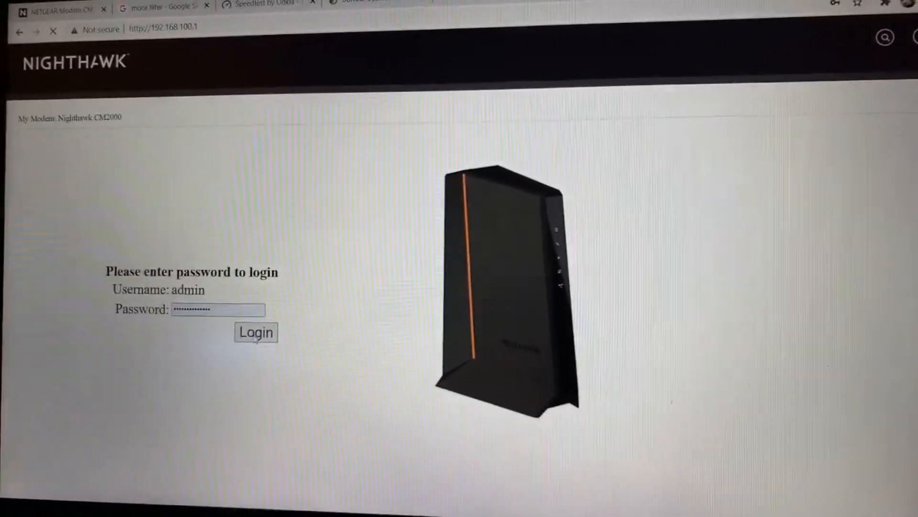
left_click(256, 332)
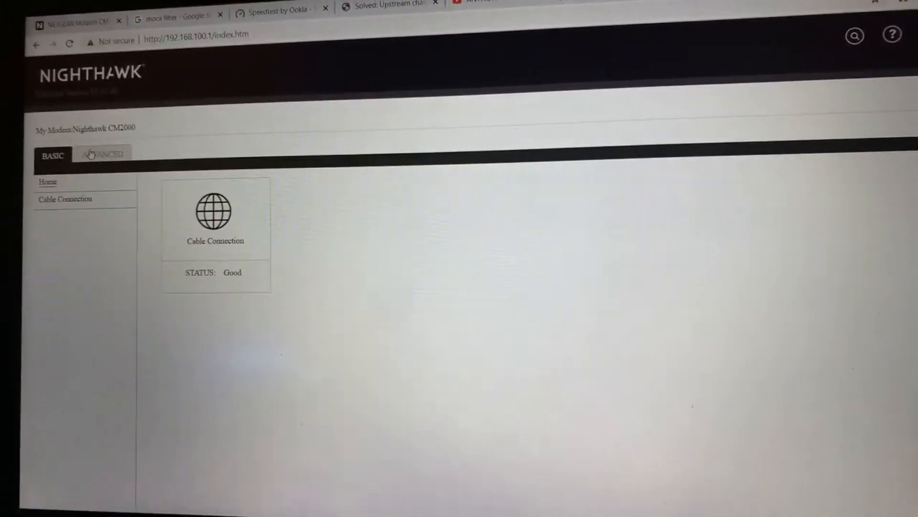
left_click(105, 153)
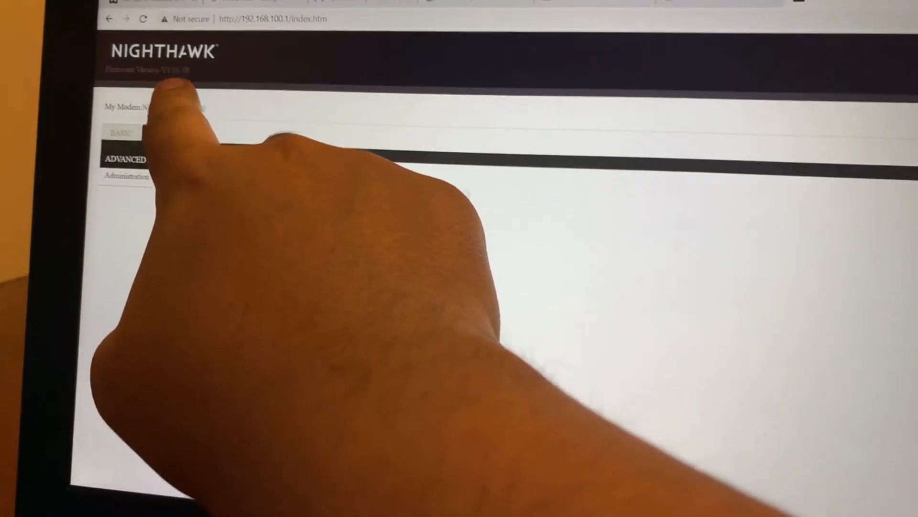
- Open the Event Log under Administration in the advanced menu
left_click(126, 160)
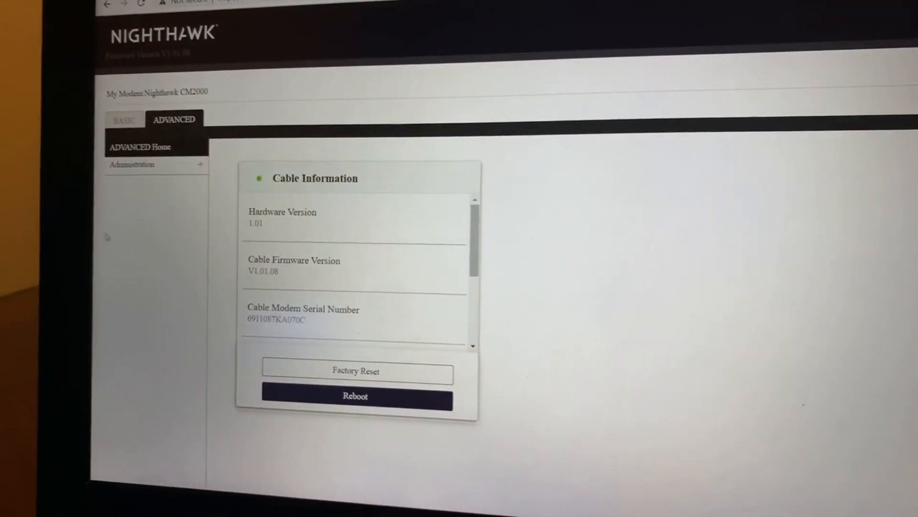
left_click(132, 165)
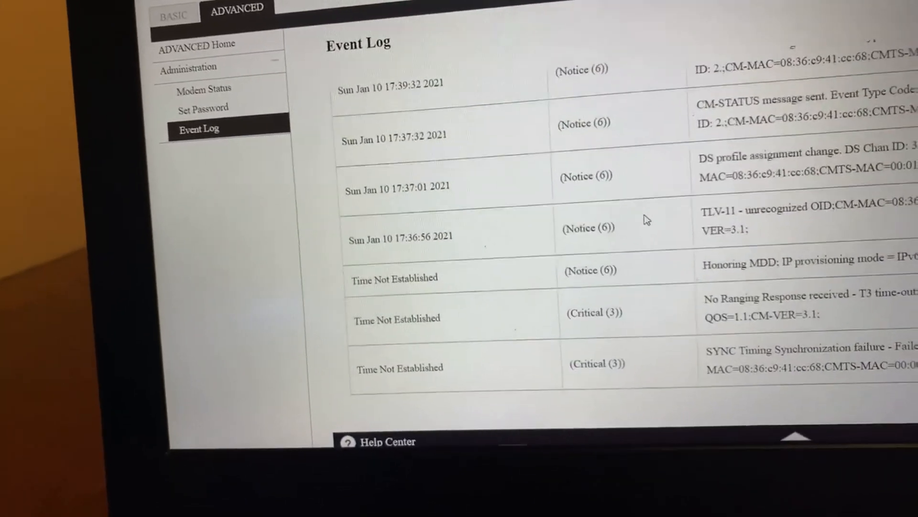
- Scroll through the event log entries, then return to the BASIC home page showing cable status Good
scroll("down", 3)
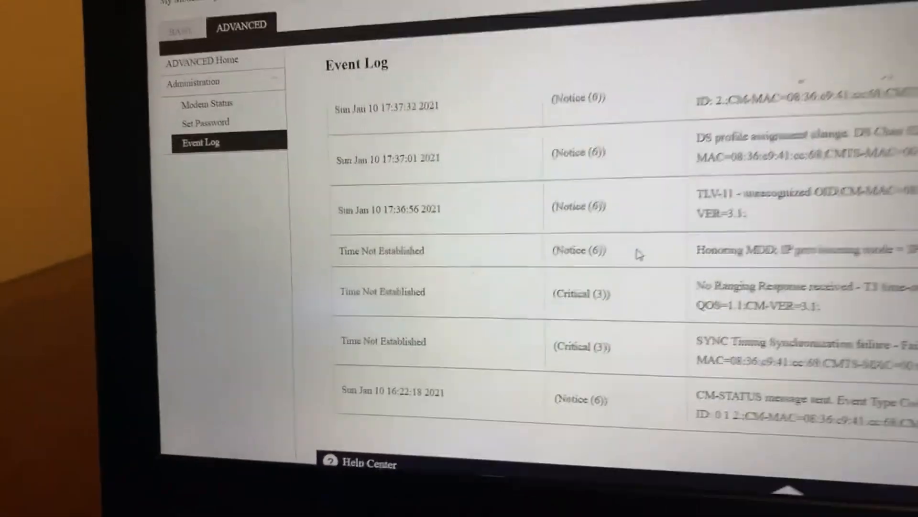
scroll("down", 3)
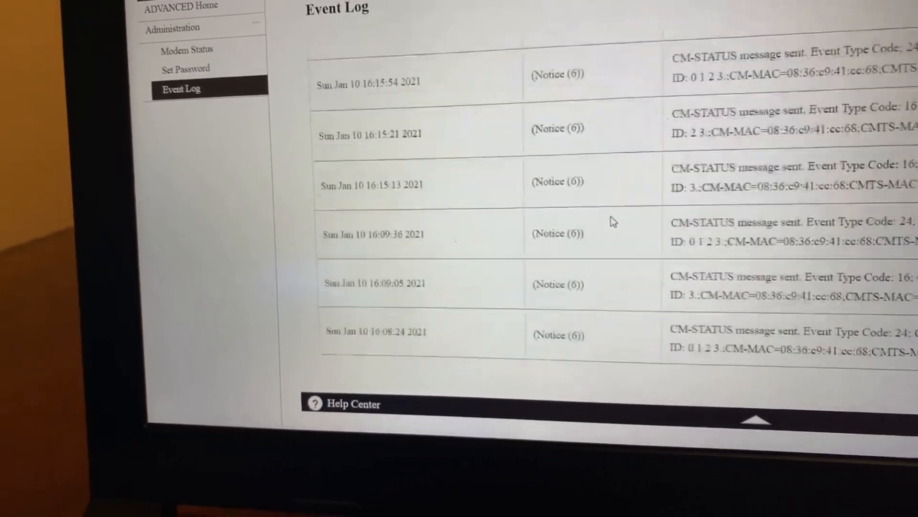
left_click(800, 53)
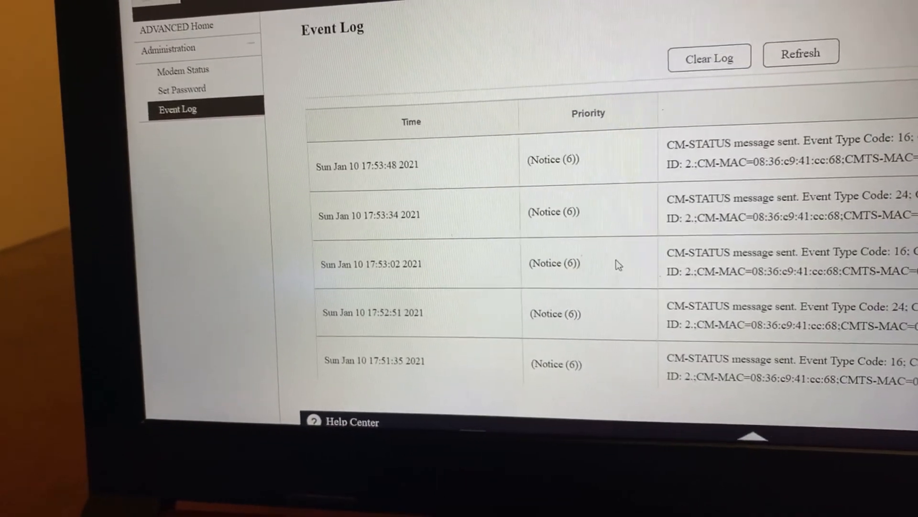
left_click(708, 57)
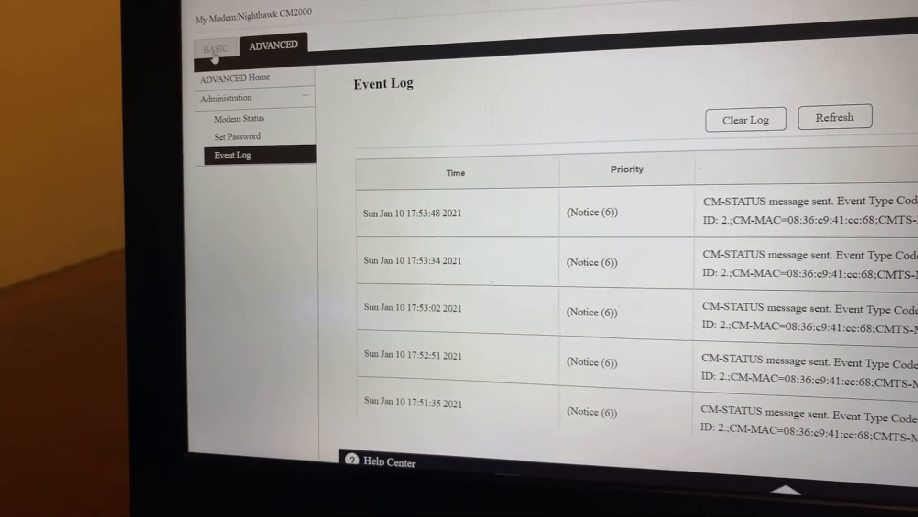
left_click(215, 46)
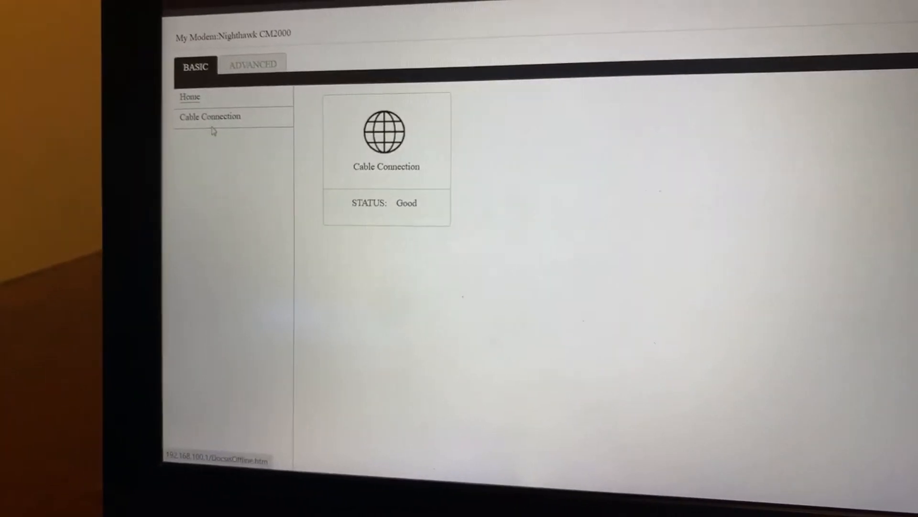
- Open the Cable Connection page listing the locked downstream QAM256 channels
left_click(210, 116)
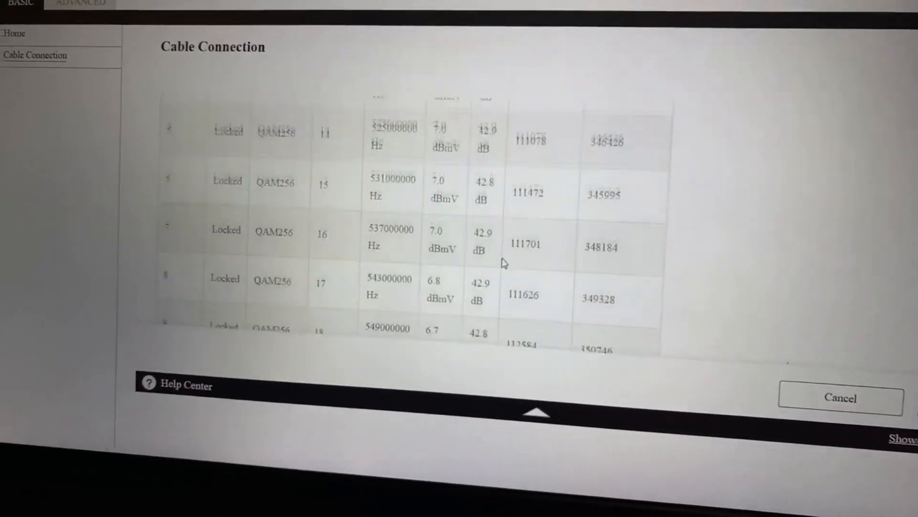
- Scroll past the downstream table to the Upstream Bonded ATDMA channels and their power levels
scroll("down", 3)
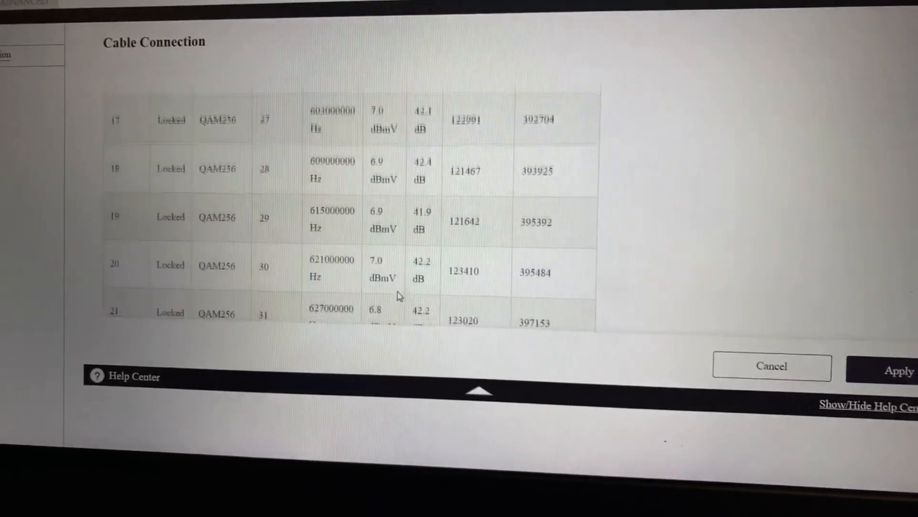
scroll("down", 3)
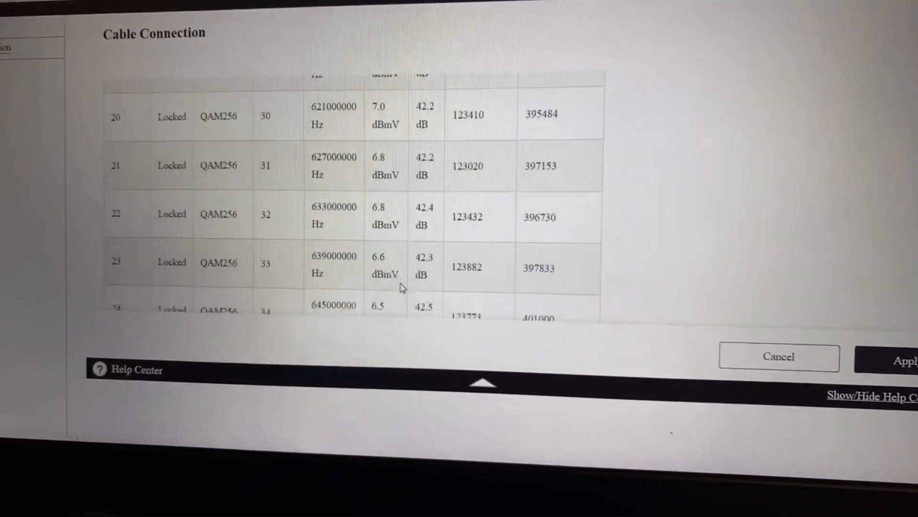
scroll("down", 3)
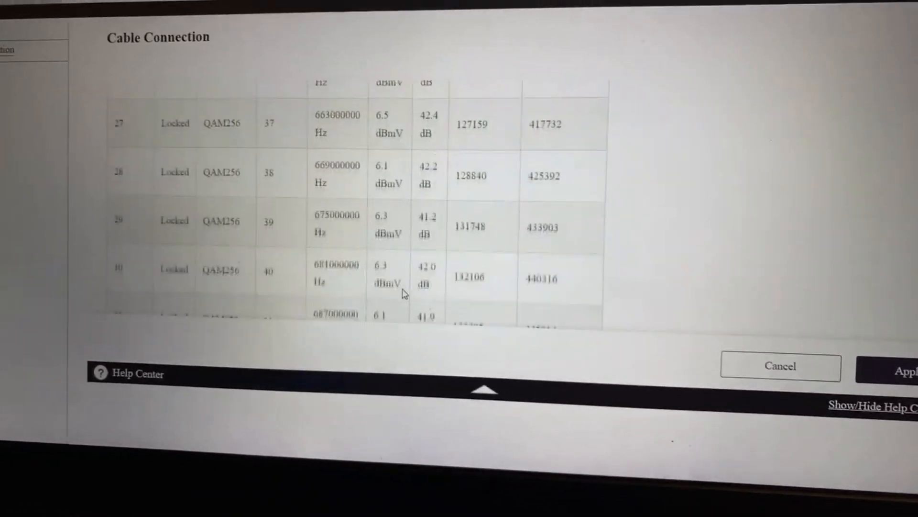
scroll("down", 3)
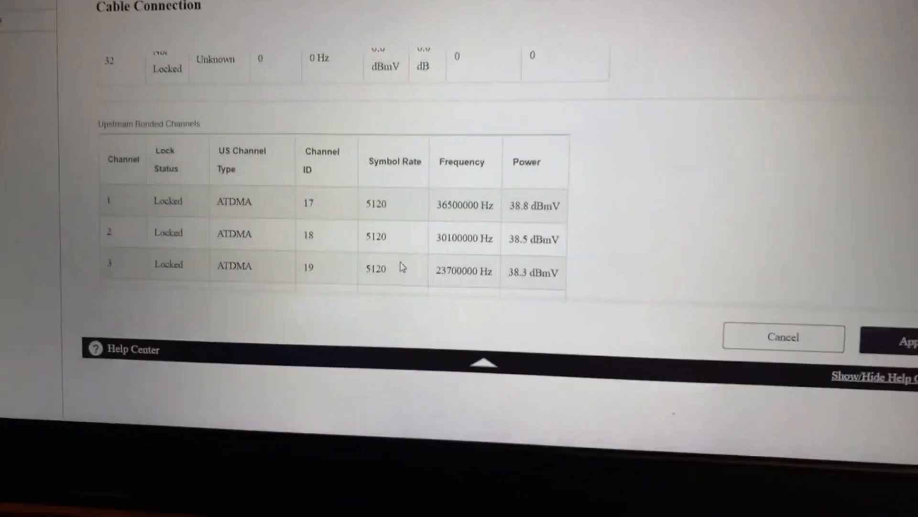